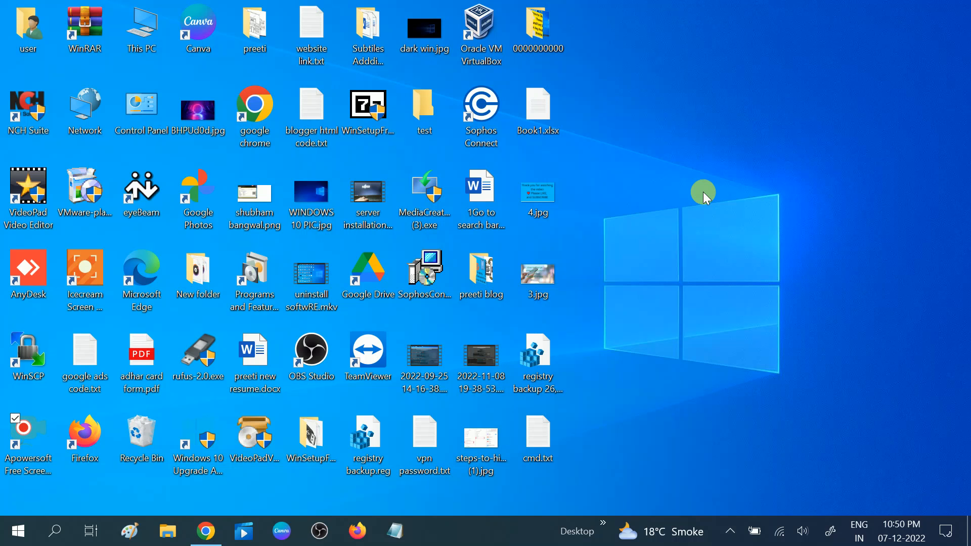
{"action": "mouse_move", "coordinate": [617, 169]}
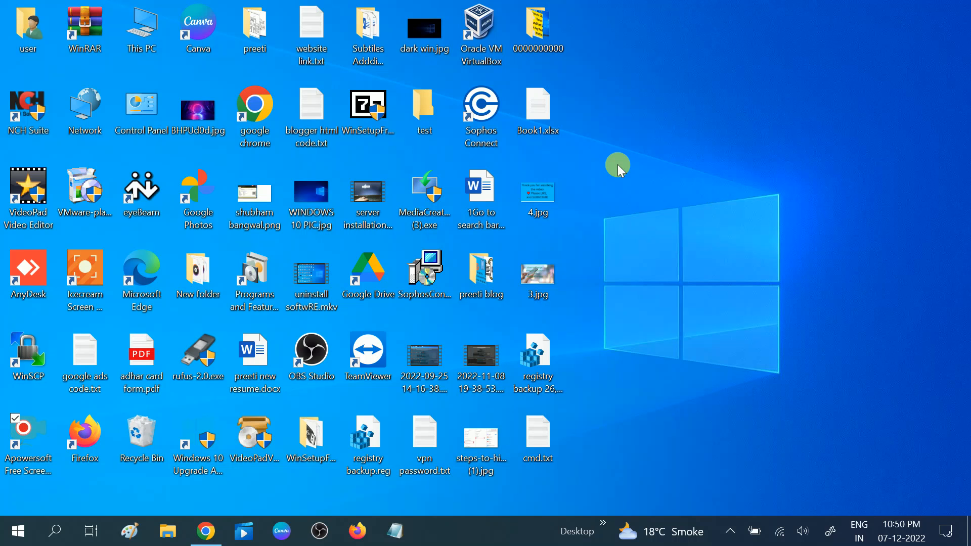
{"action": "mouse_move", "coordinate": [654, 170]}
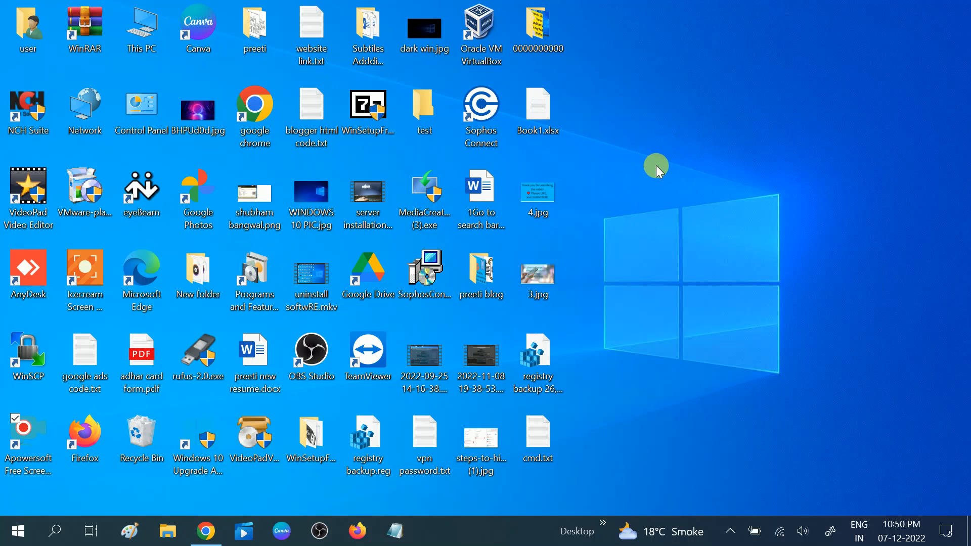
- Search the taskbar for "magnif" so the Magnifier app appears as best match
{"action": "left_click", "coordinate": [54, 531]}
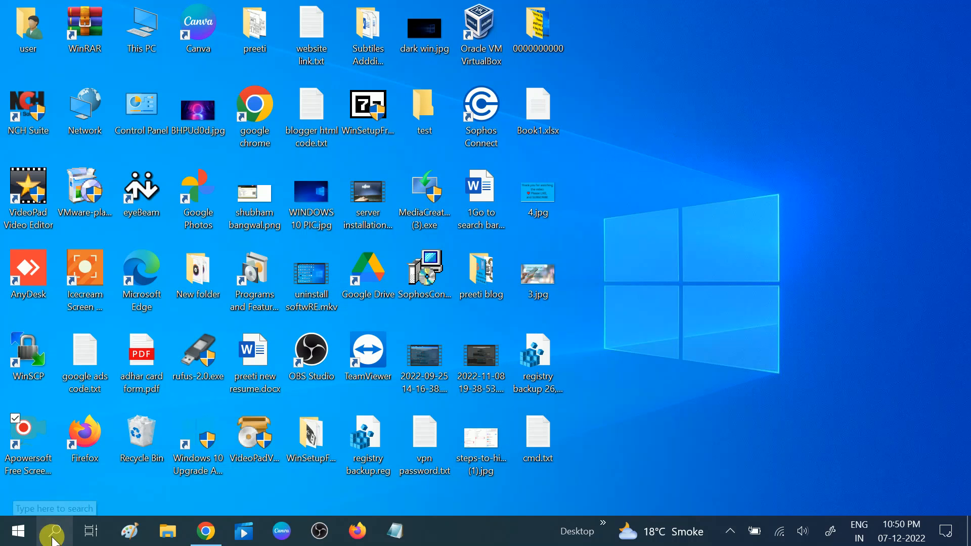
{"action": "type", "text": "ma"}
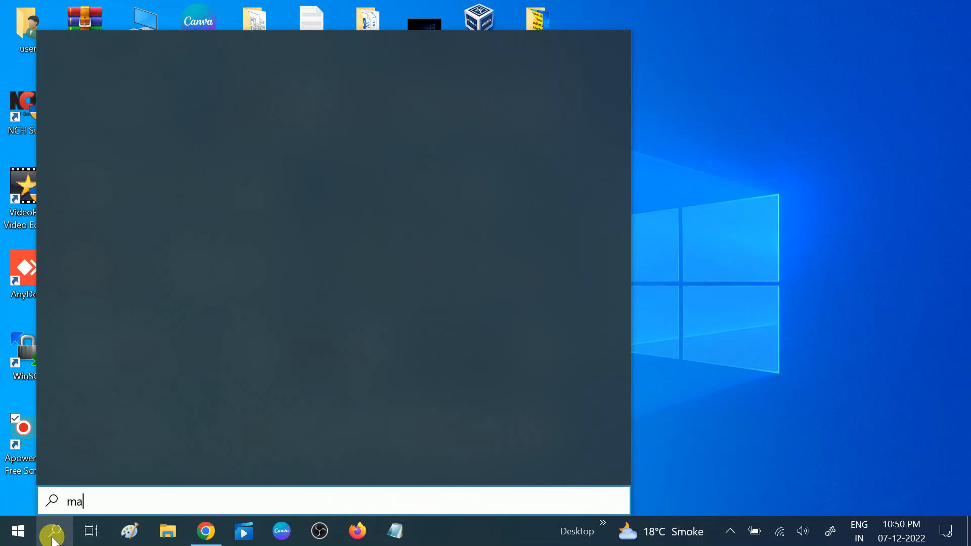
{"action": "type", "text": "gnif"}
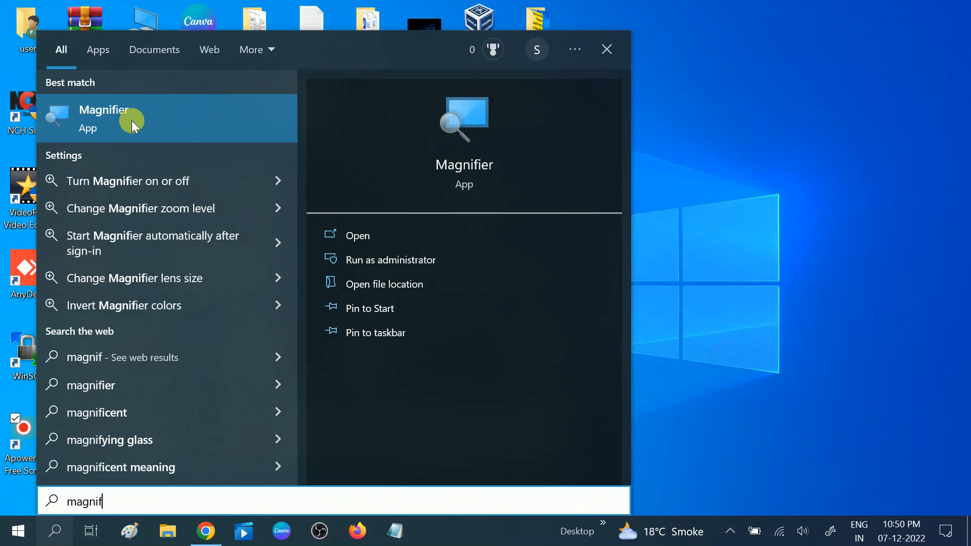
{"action": "mouse_move", "coordinate": [151, 120]}
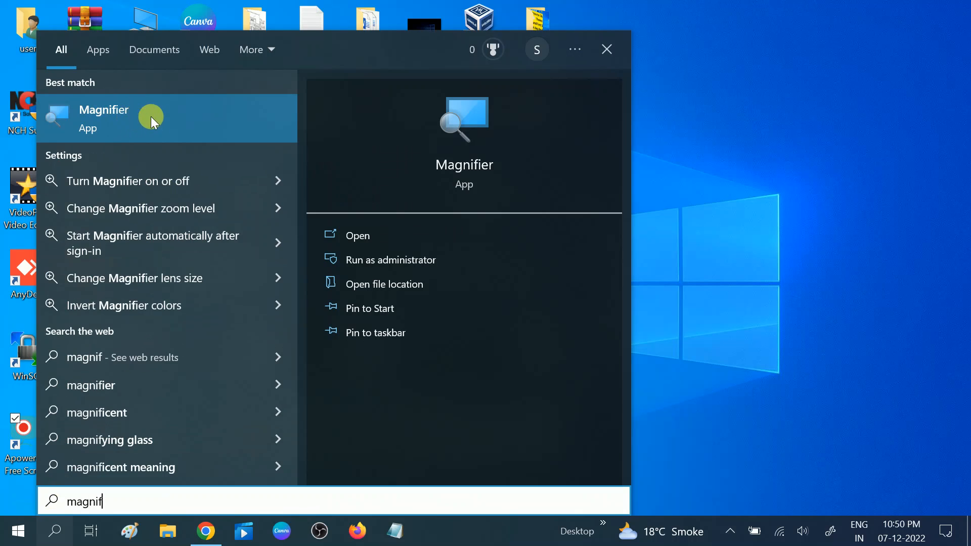
{"action": "mouse_move", "coordinate": [101, 119]}
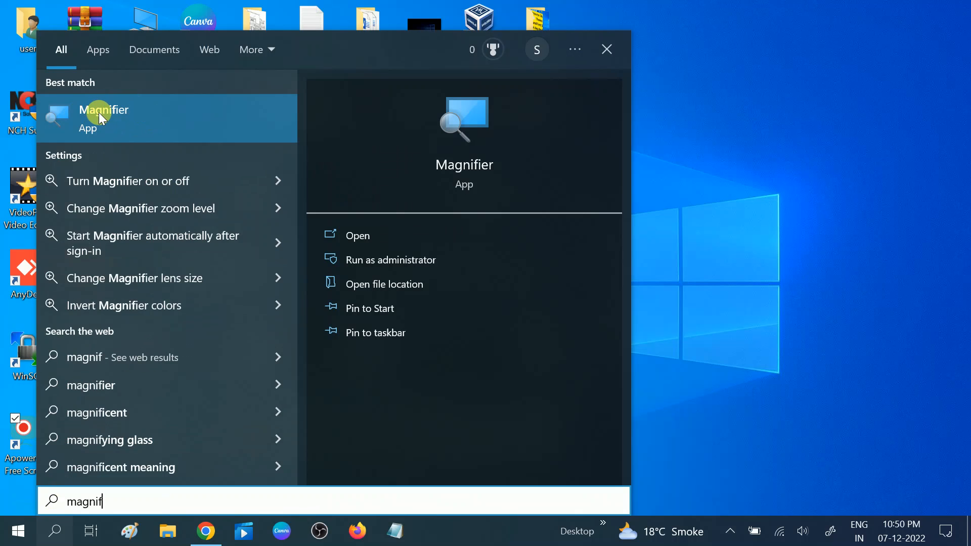
- Navigate from Start to Settings > Ease of Access > Magnifier page
{"action": "left_click", "coordinate": [17, 530]}
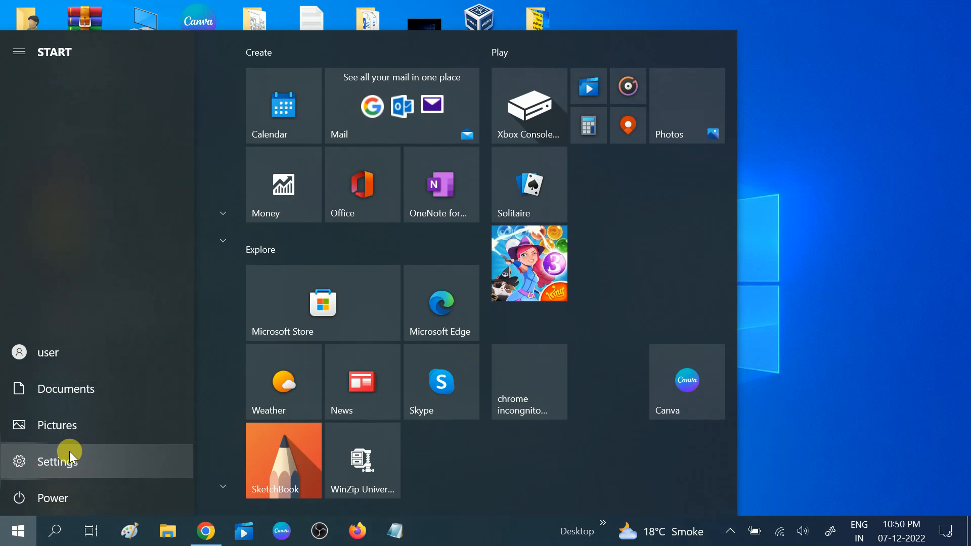
{"action": "left_click", "coordinate": [56, 461]}
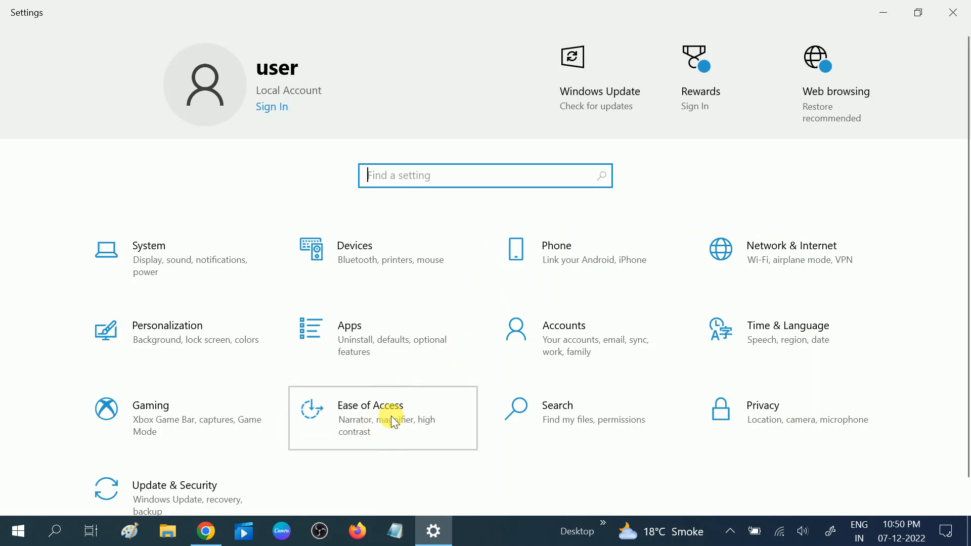
{"action": "left_click", "coordinate": [370, 406]}
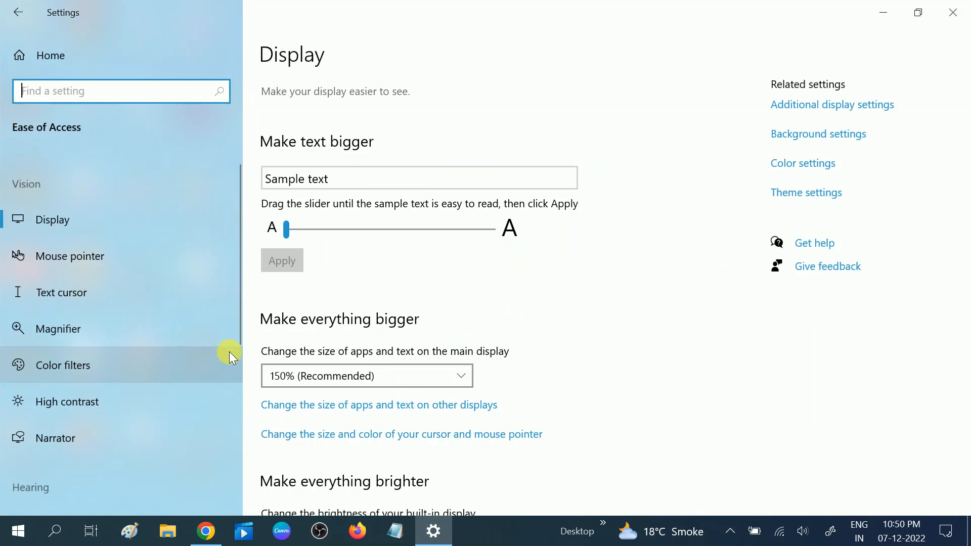
{"action": "mouse_move", "coordinate": [70, 329]}
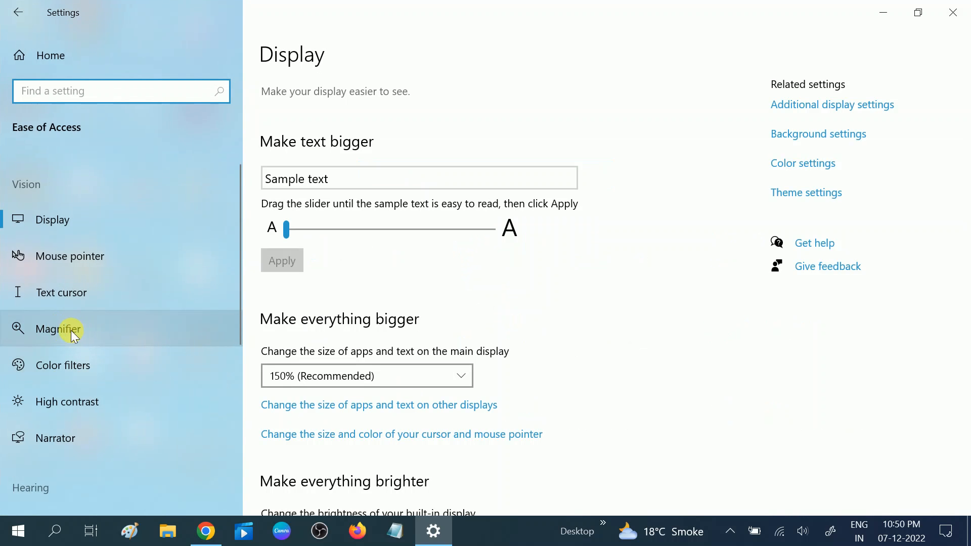
{"action": "left_click", "coordinate": [59, 329]}
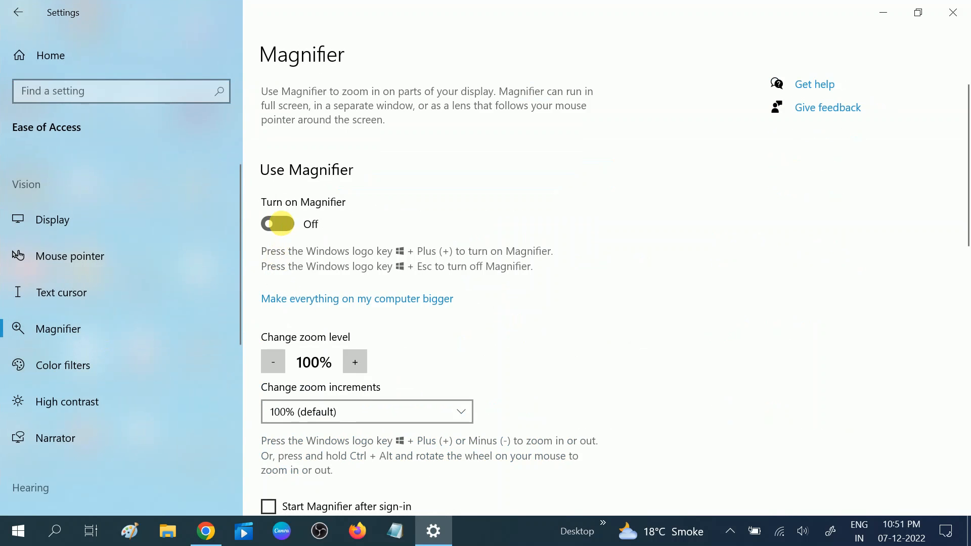
- Turn Magnifier on, zoom the screen to 200%, then back out to 100%
{"action": "left_click", "coordinate": [277, 224]}
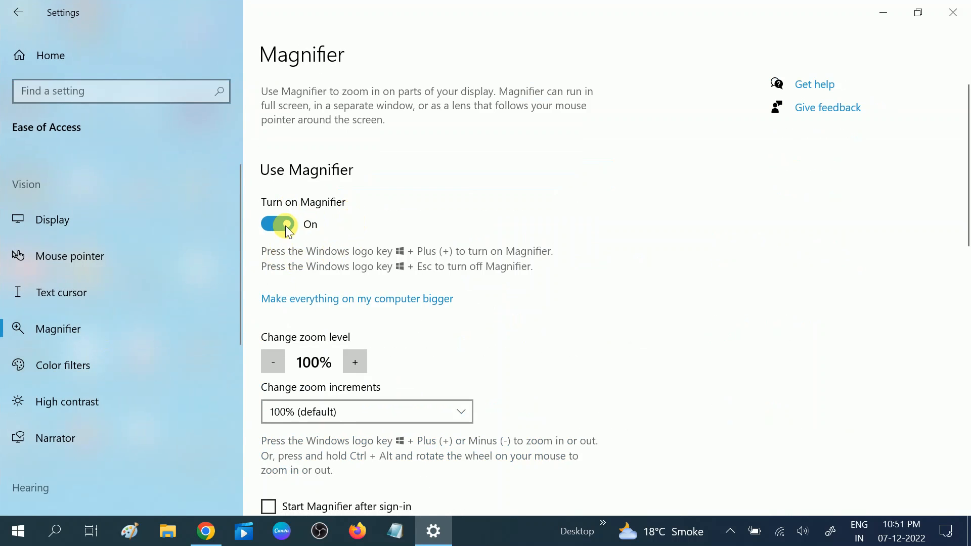
{"action": "left_click", "coordinate": [277, 225]}
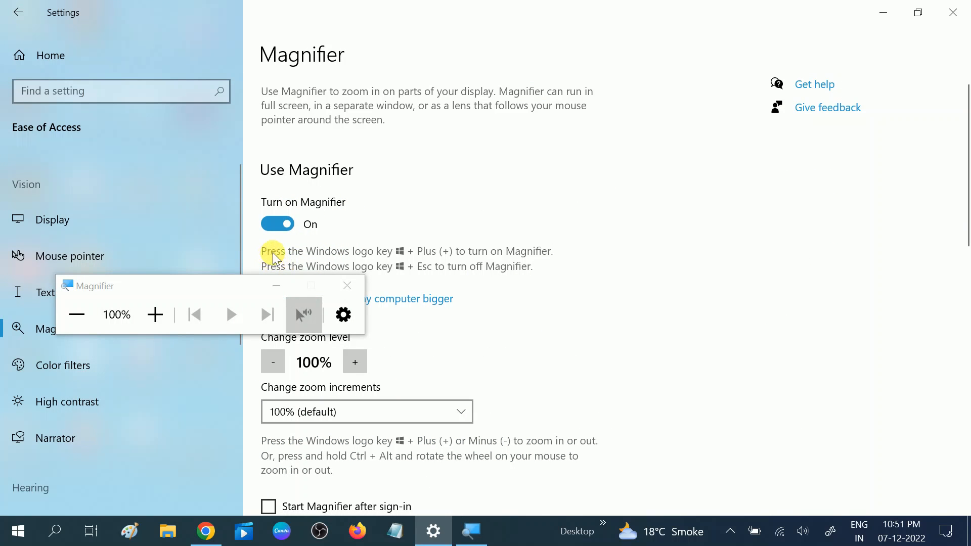
{"action": "mouse_move", "coordinate": [403, 255]}
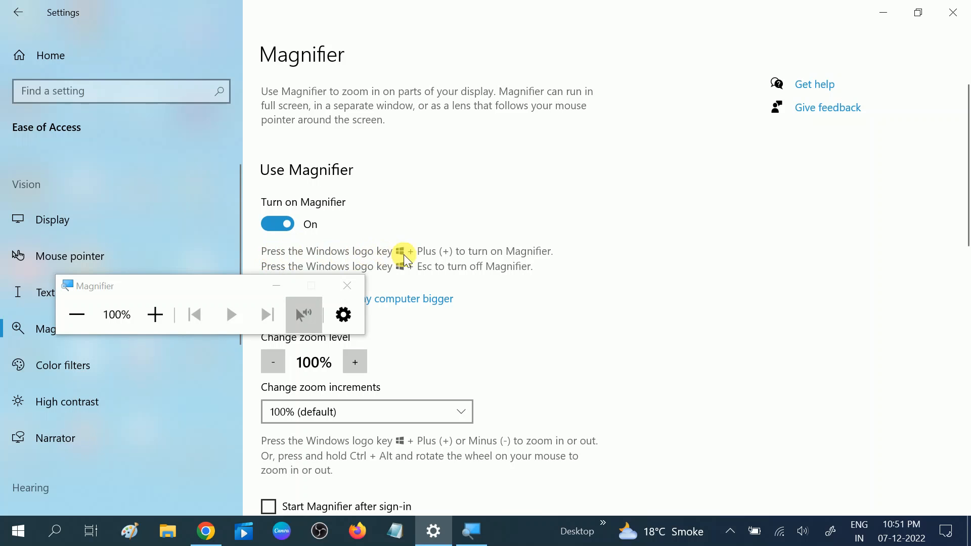
{"action": "mouse_move", "coordinate": [448, 257]}
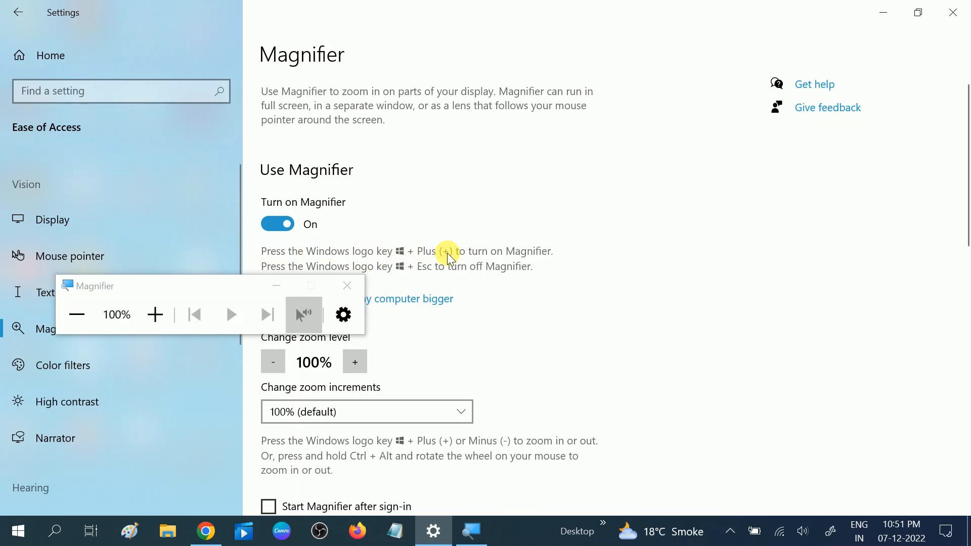
{"action": "mouse_move", "coordinate": [229, 286]}
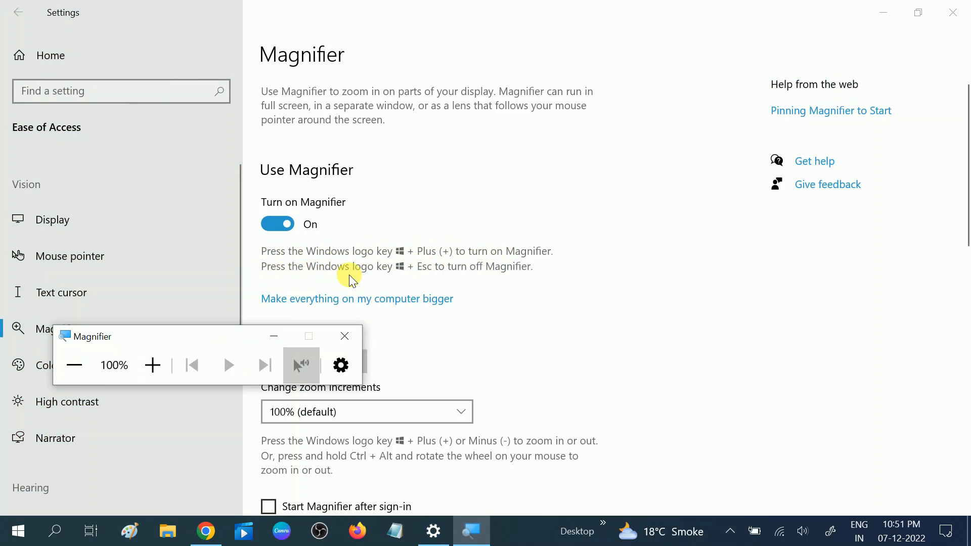
{"action": "mouse_move", "coordinate": [409, 279]}
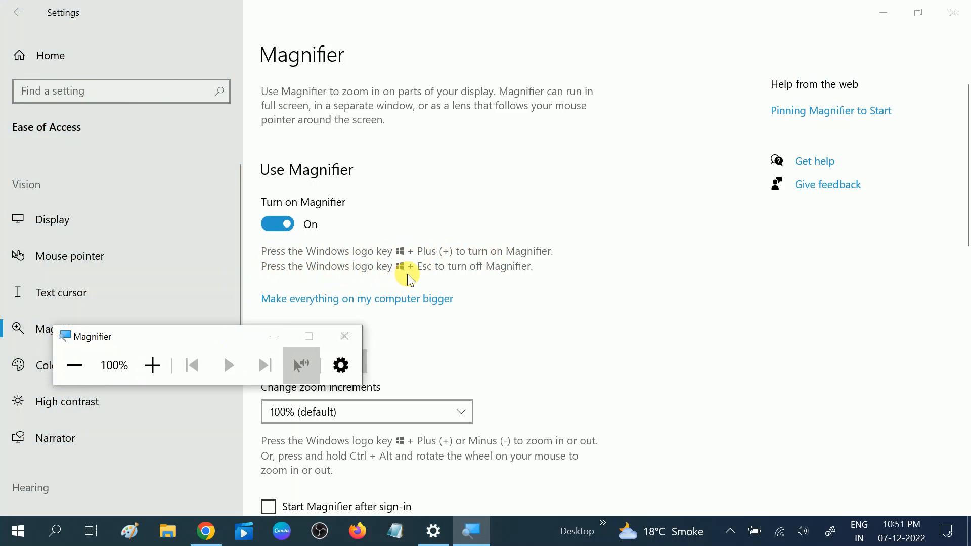
{"action": "mouse_move", "coordinate": [480, 274]}
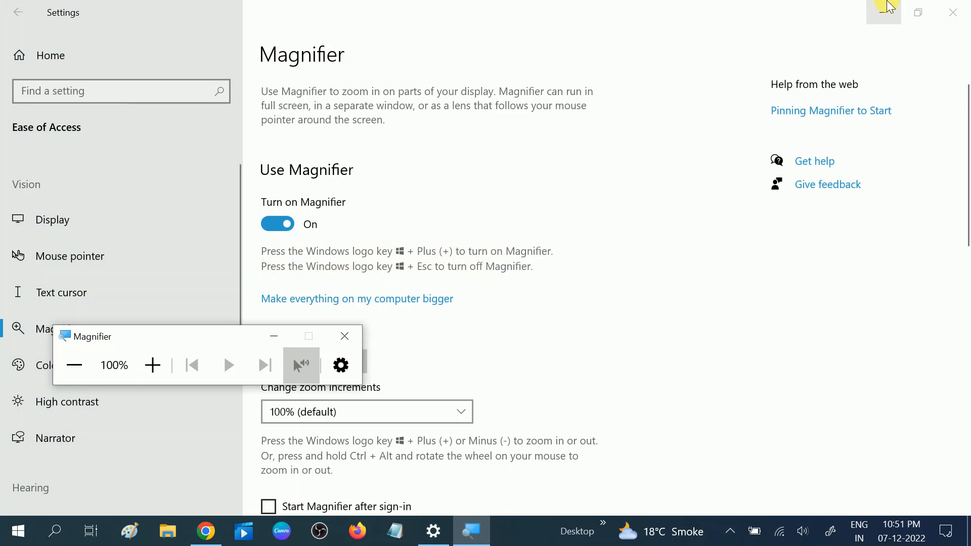
{"action": "mouse_move", "coordinate": [420, 283]}
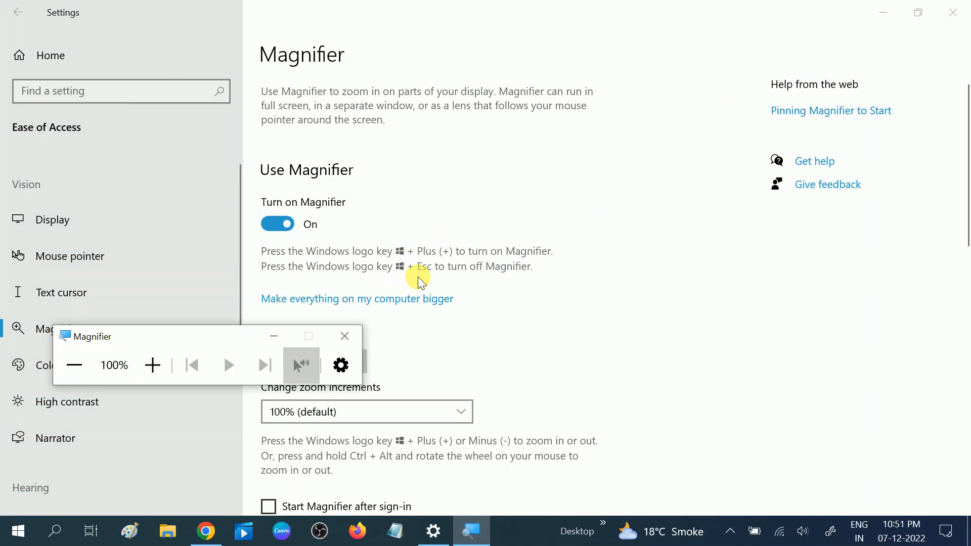
{"action": "mouse_move", "coordinate": [345, 336]}
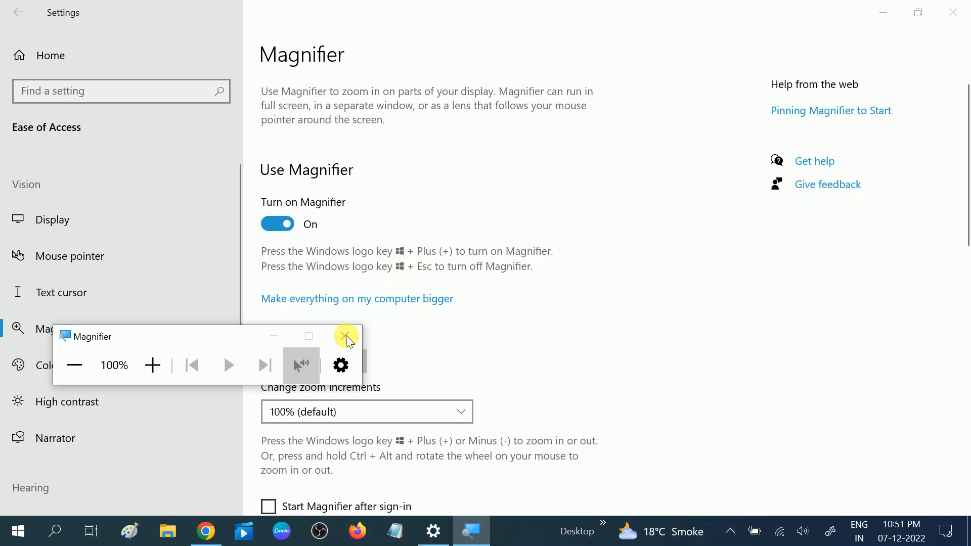
{"action": "left_click", "coordinate": [153, 365]}
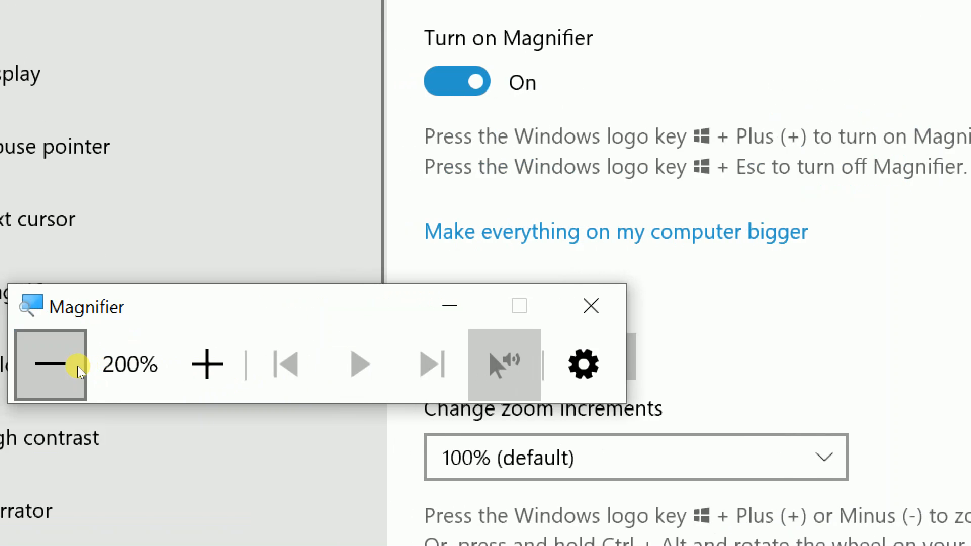
{"action": "left_click", "coordinate": [41, 364]}
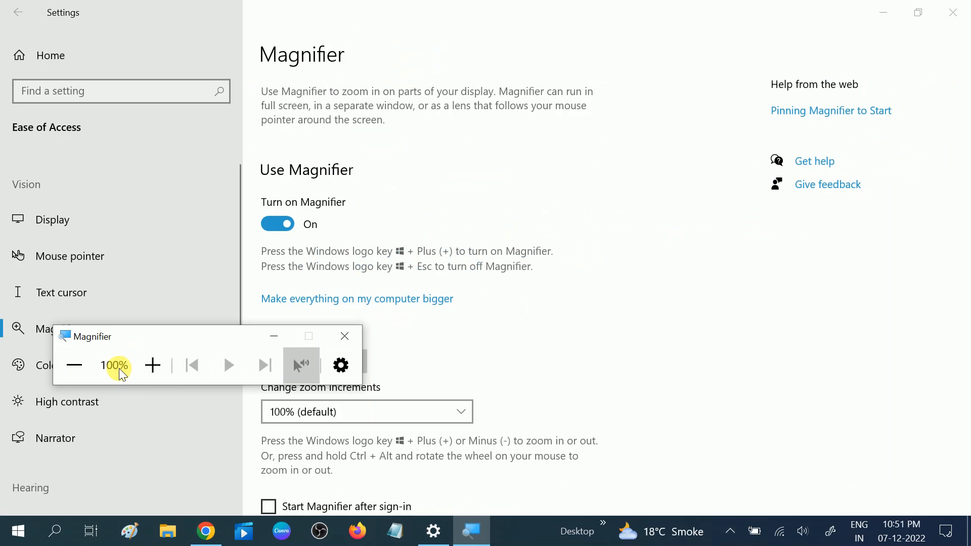
{"action": "mouse_move", "coordinate": [313, 327]}
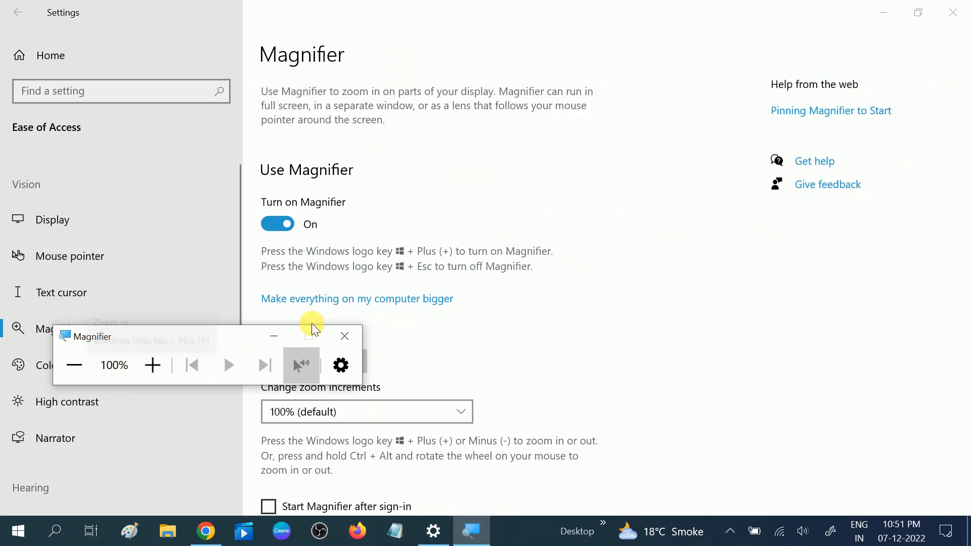
{"action": "mouse_move", "coordinate": [440, 272]}
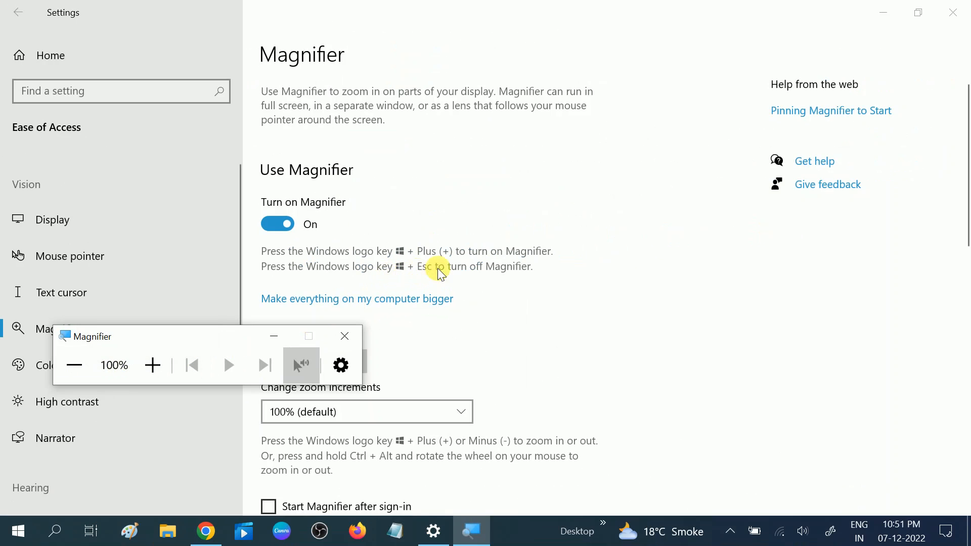
{"action": "mouse_move", "coordinate": [434, 275]}
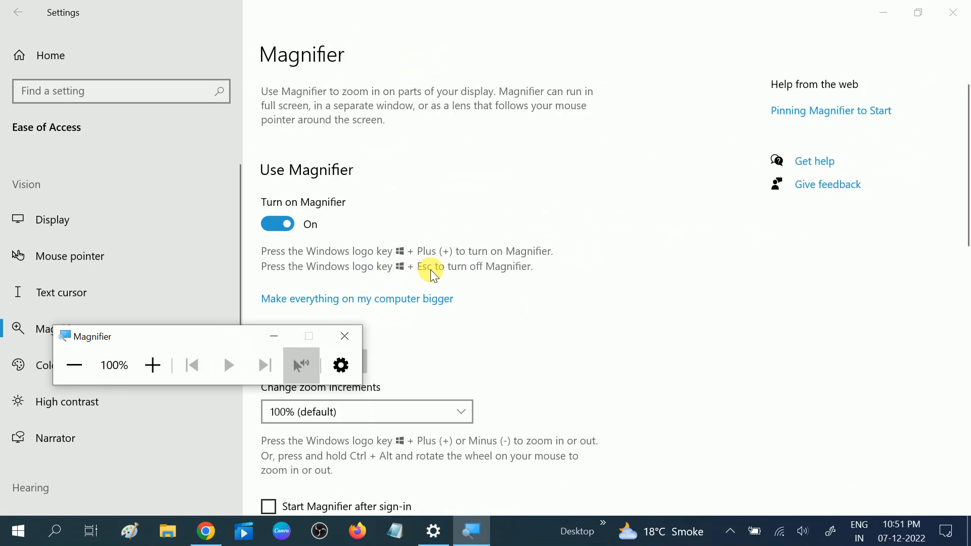
{"action": "mouse_move", "coordinate": [423, 300]}
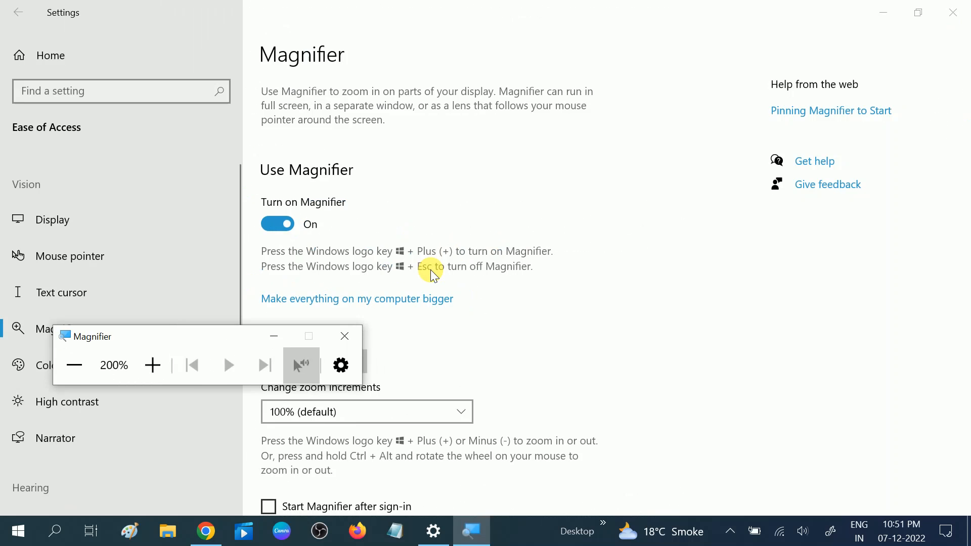
- Switch Magnifier off and leave the zoom increment at the default 100%
{"action": "left_click", "coordinate": [278, 223]}
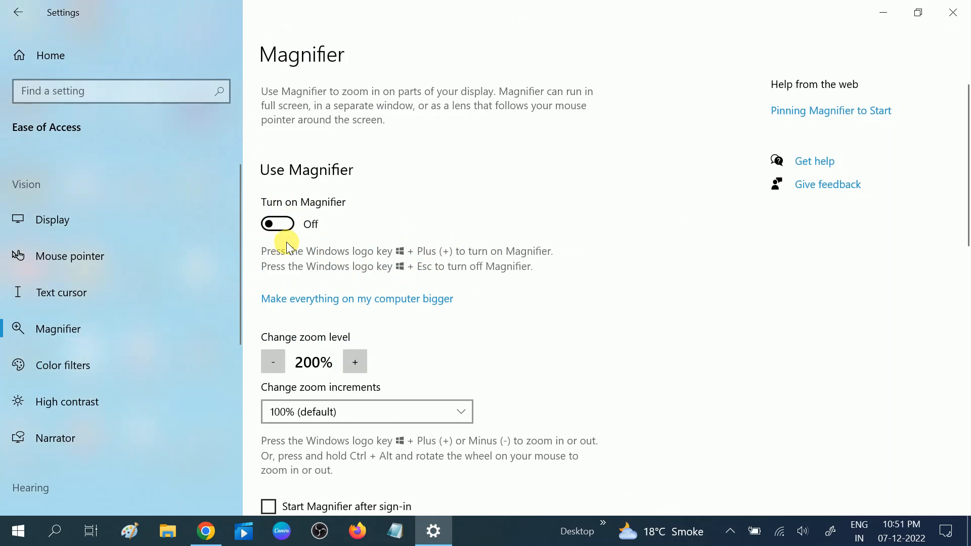
{"action": "mouse_move", "coordinate": [308, 326]}
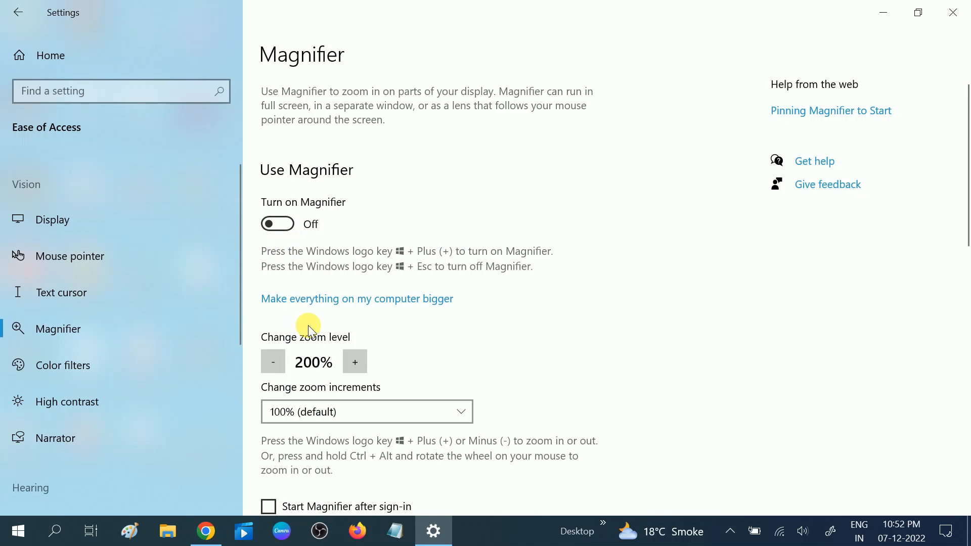
{"action": "scroll", "scroll_direction": "down", "scroll_amount": 3}
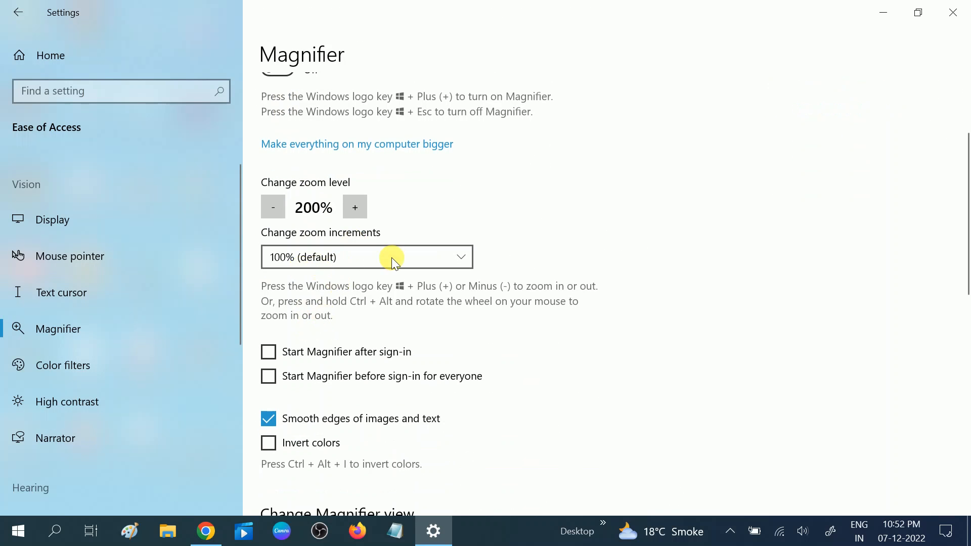
{"action": "left_click", "coordinate": [368, 257]}
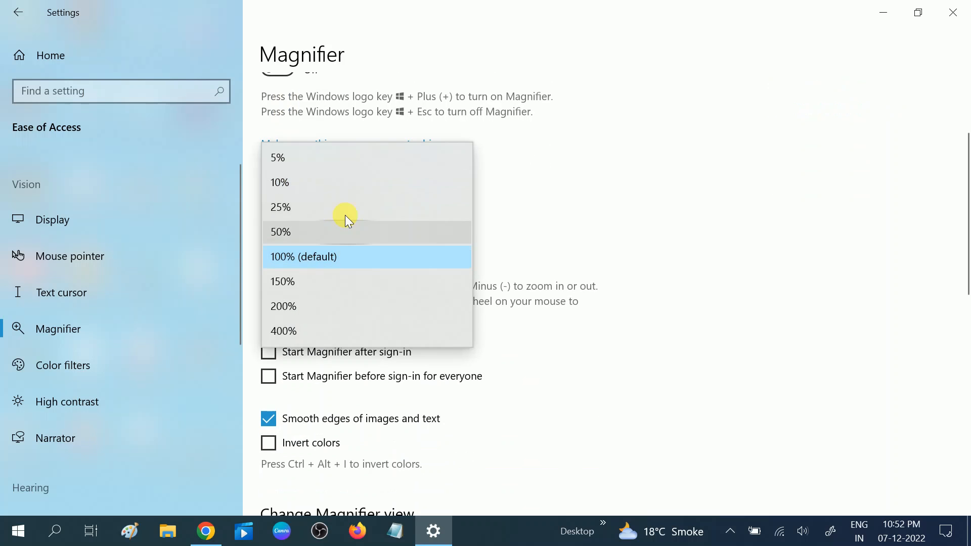
{"action": "mouse_move", "coordinate": [300, 291]}
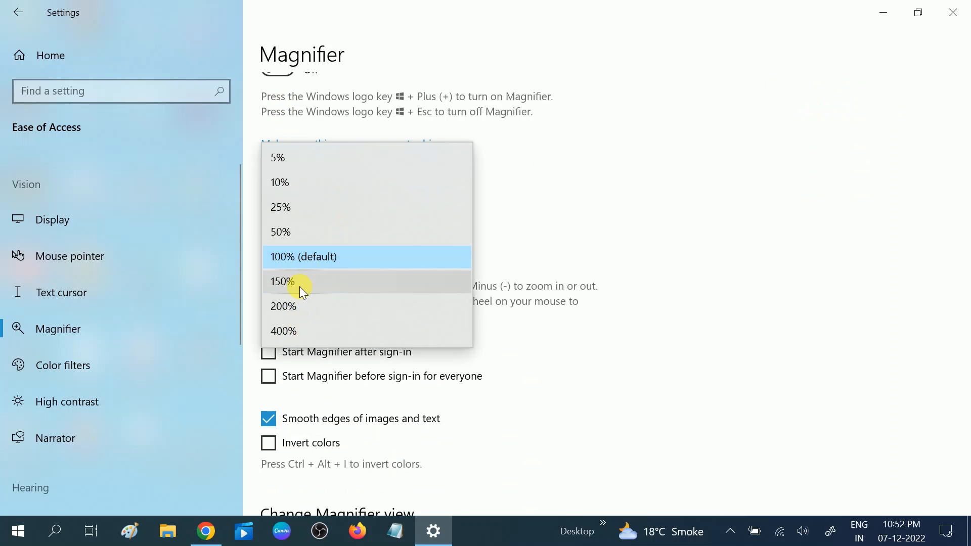
{"action": "mouse_move", "coordinate": [297, 317]}
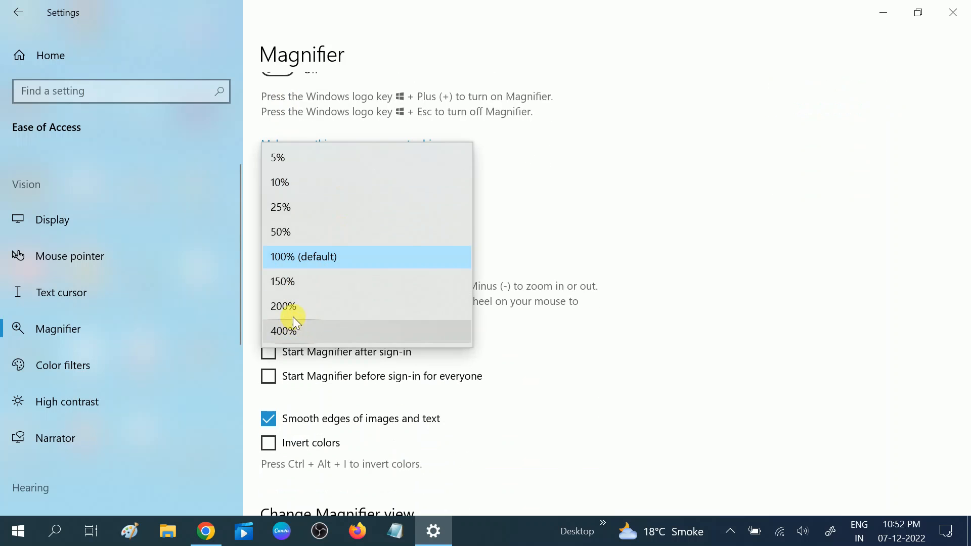
{"action": "mouse_move", "coordinate": [310, 256]}
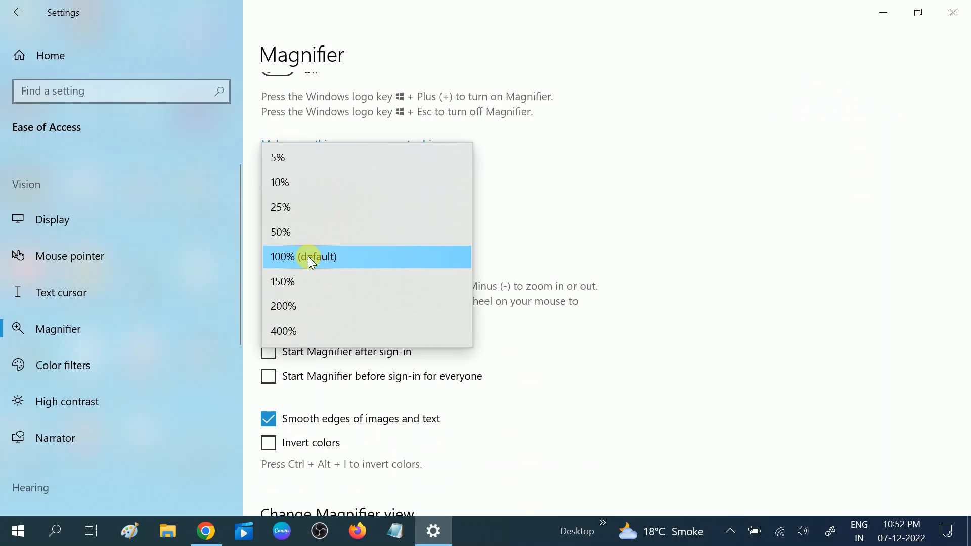
{"action": "left_click", "coordinate": [304, 257]}
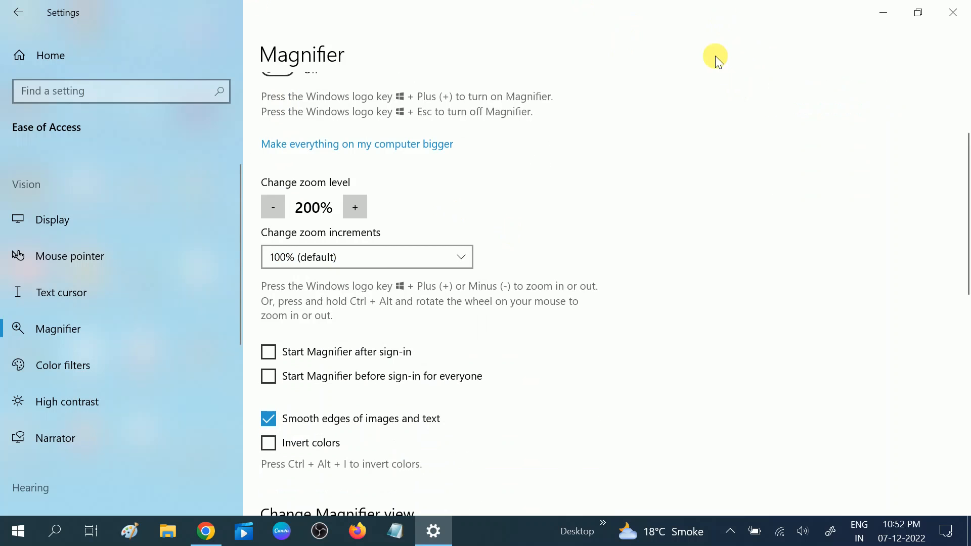
{"action": "left_click", "coordinate": [366, 257]}
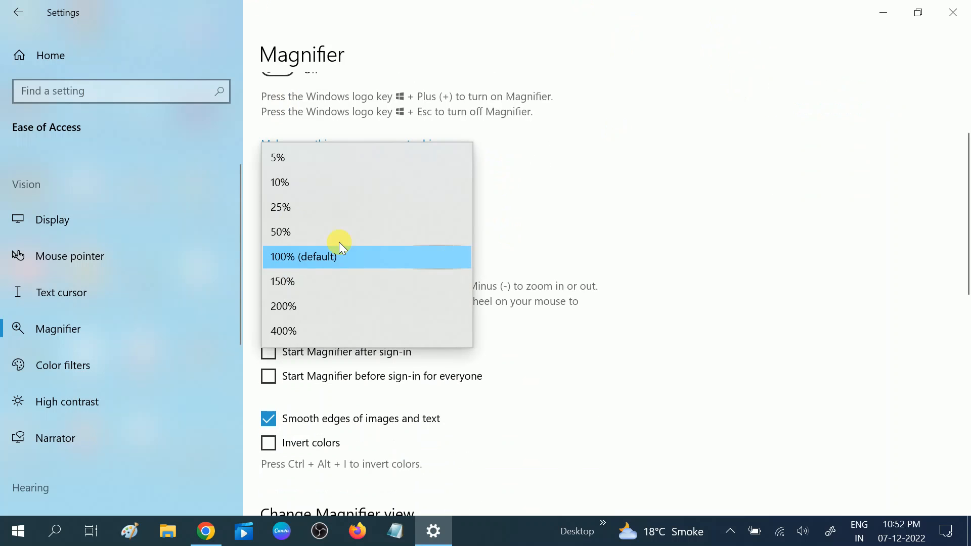
{"action": "mouse_move", "coordinate": [303, 182]}
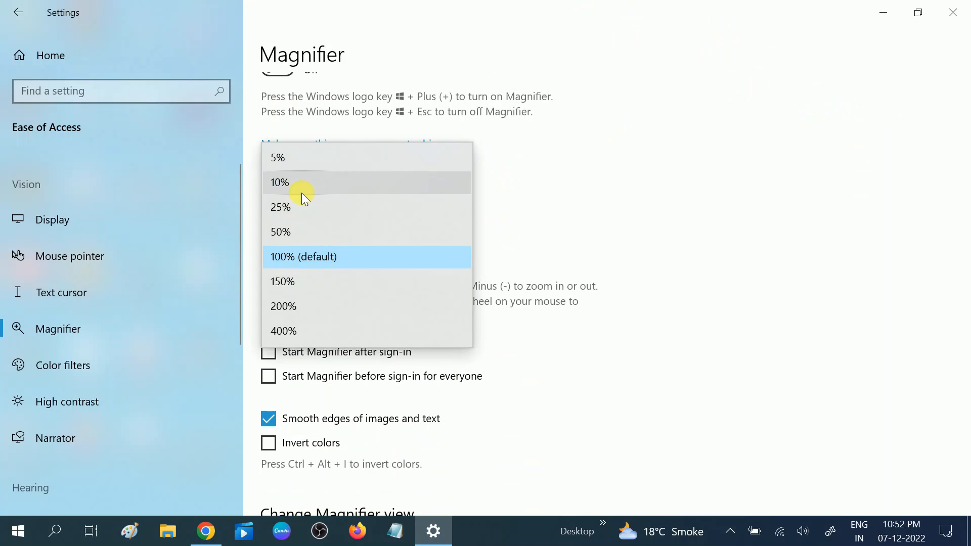
{"action": "mouse_move", "coordinate": [282, 286]}
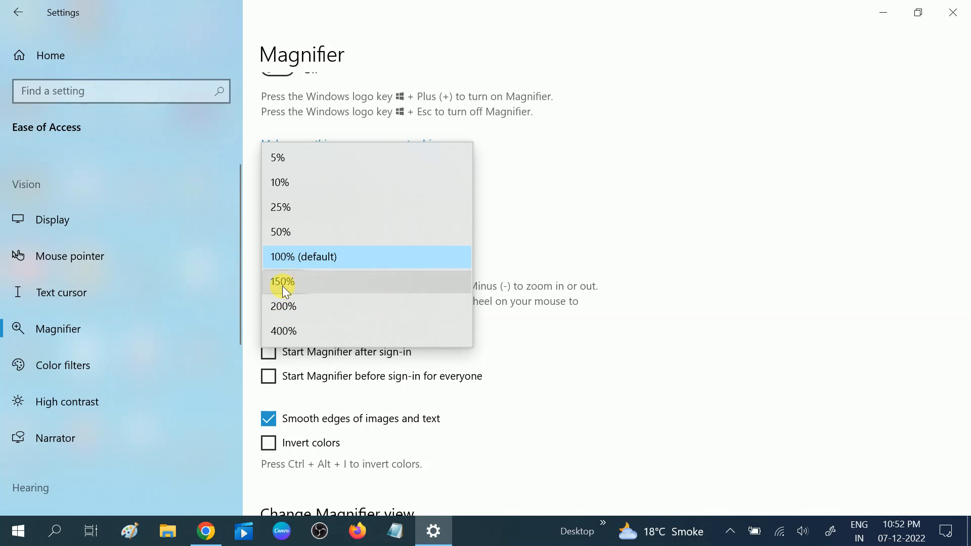
{"action": "left_click", "coordinate": [322, 257]}
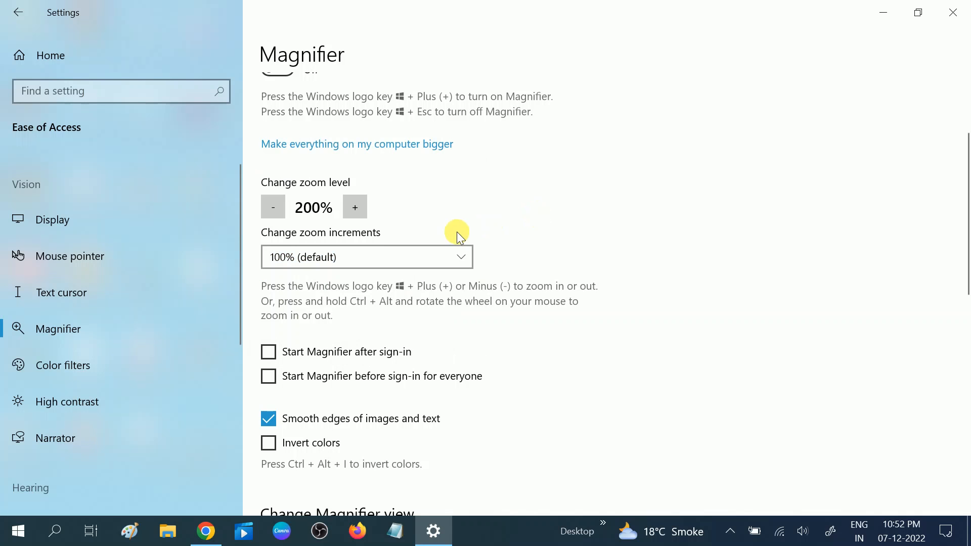
{"action": "scroll", "scroll_direction": "down", "scroll_amount": 3}
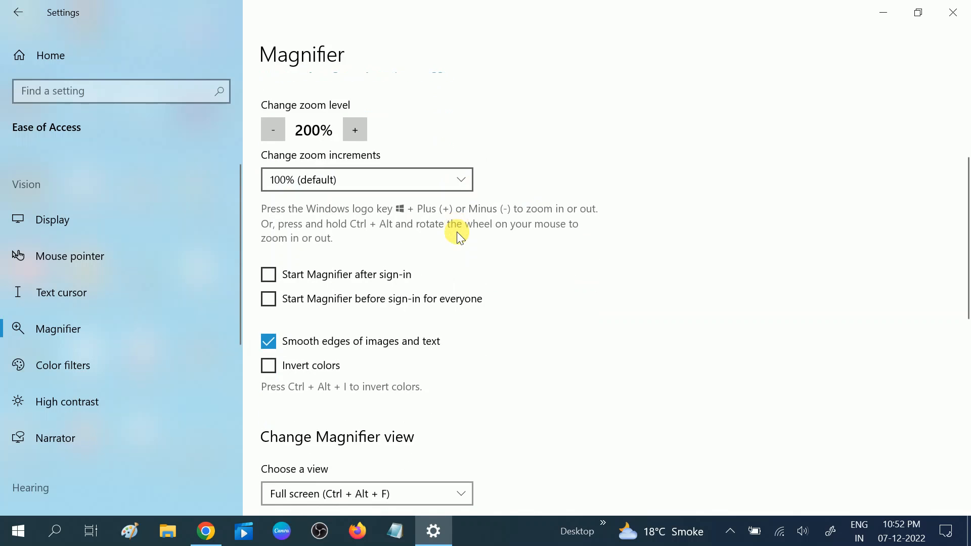
{"action": "scroll", "scroll_direction": "up", "scroll_amount": 3}
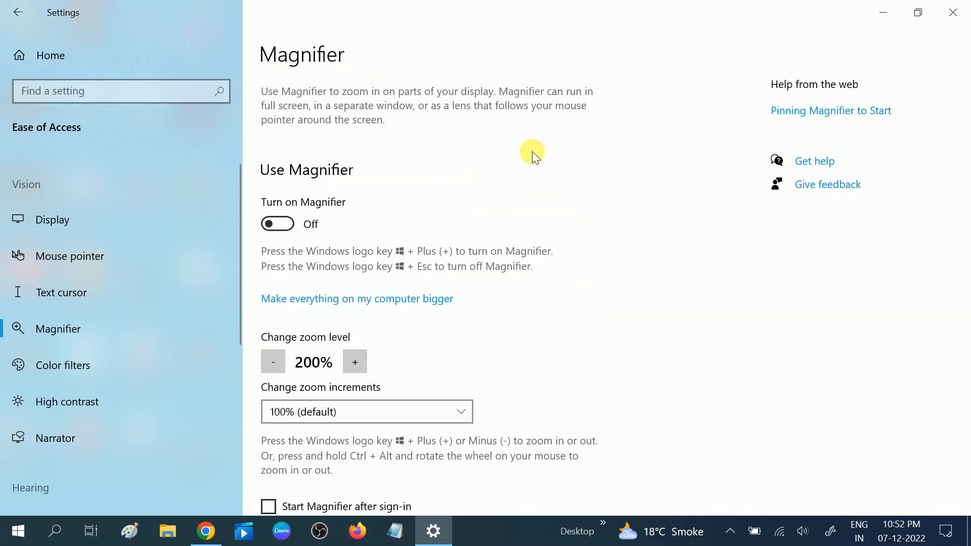
{"action": "mouse_move", "coordinate": [544, 118]}
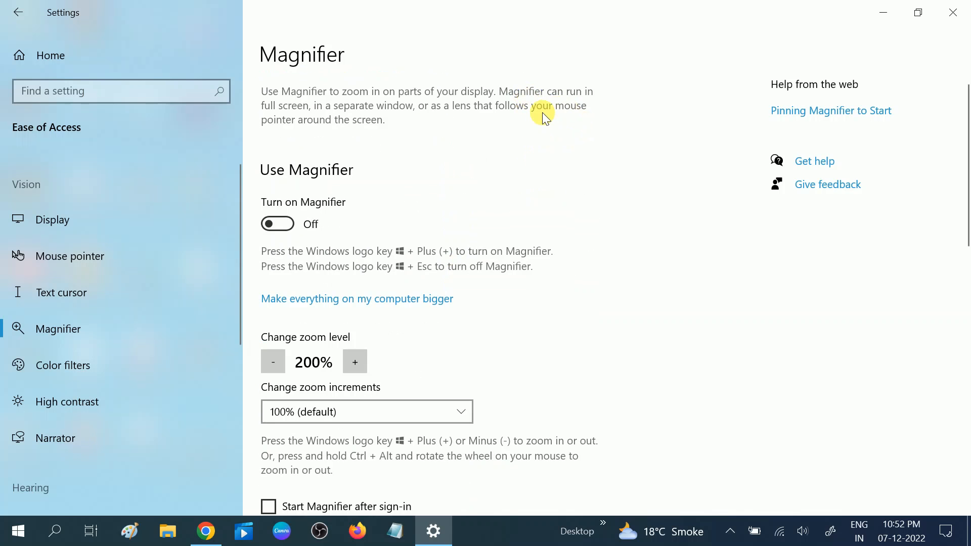
{"action": "mouse_move", "coordinate": [610, 150]}
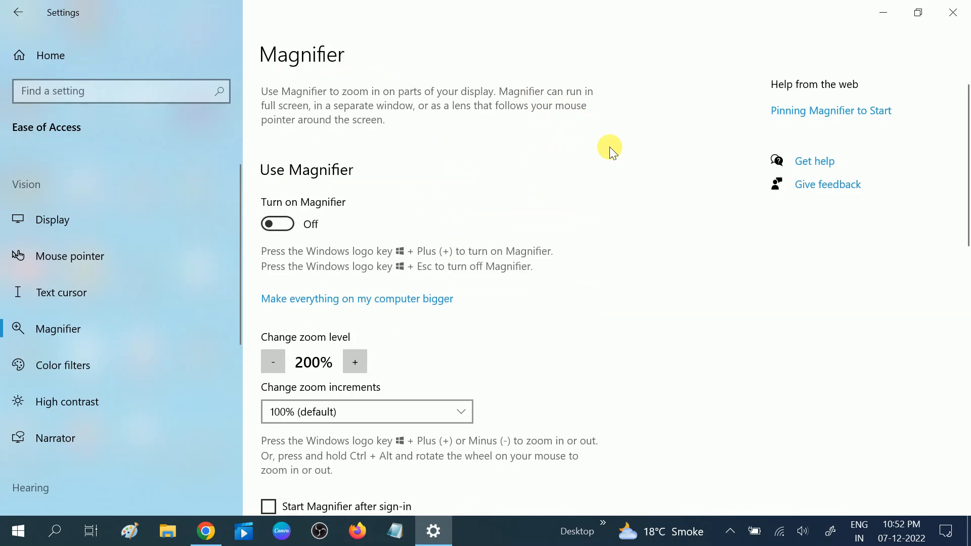